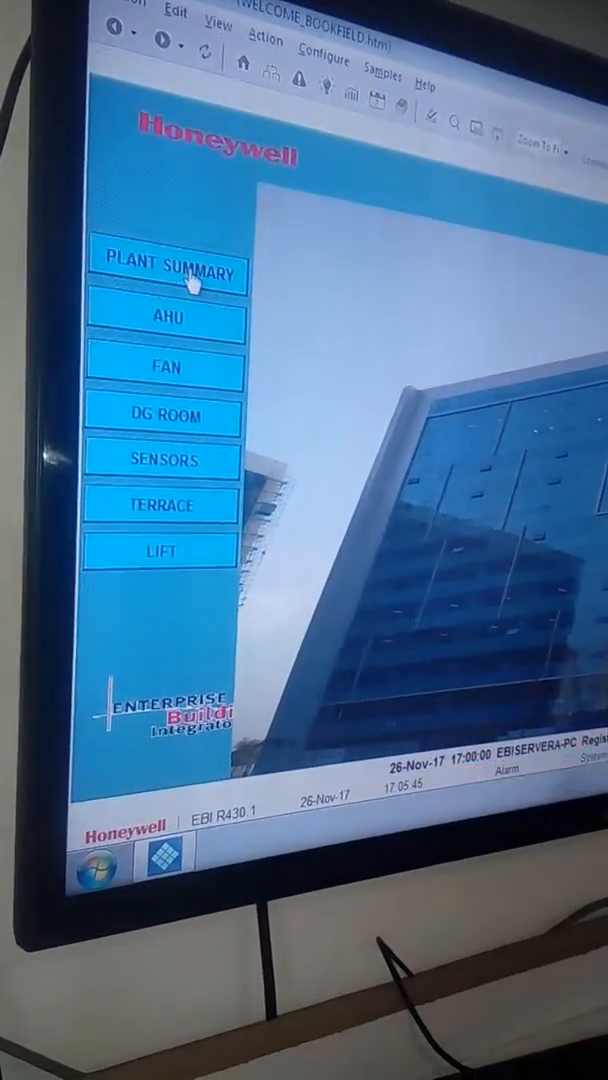
Show the Plant Summary listing the Chiller and Hot Water Gen entries
{"action": "left_click", "coordinate": [170, 270]}
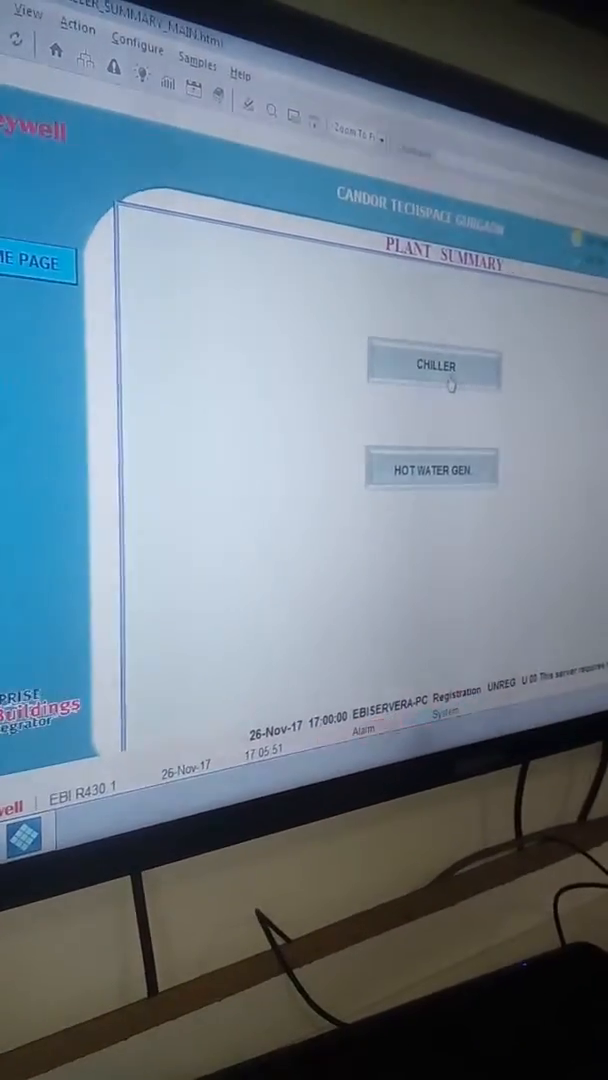
Show the AHU Summary listing units AHU_GF through AHU_10F
{"action": "left_click", "coordinate": [434, 368]}
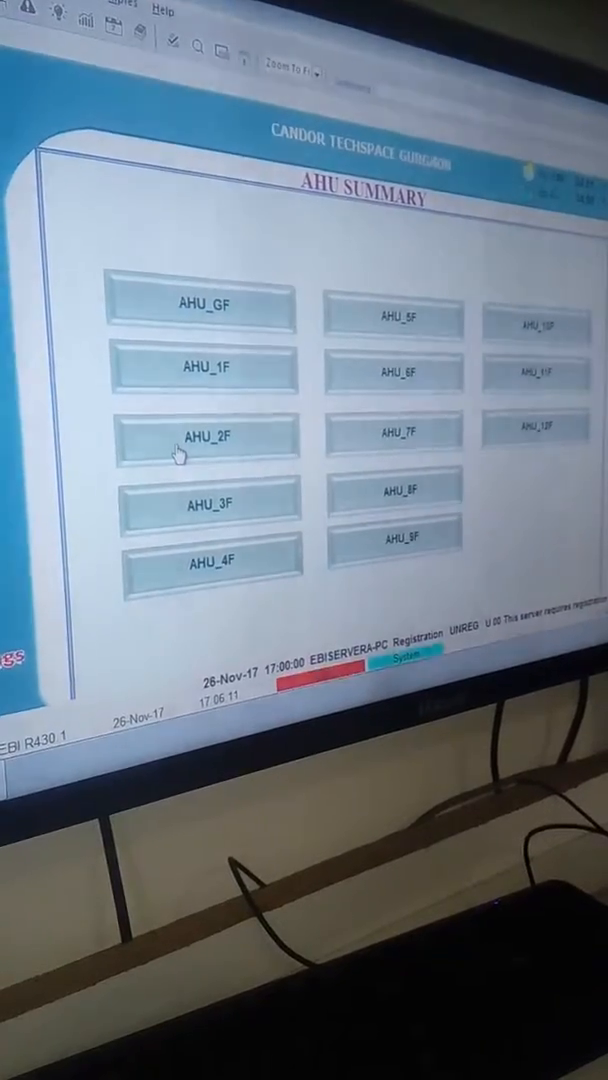
Reveal the Stop/Start on/off command choices for AHU - 2F LHS on the Second Floor summary
{"action": "left_click", "coordinate": [200, 436]}
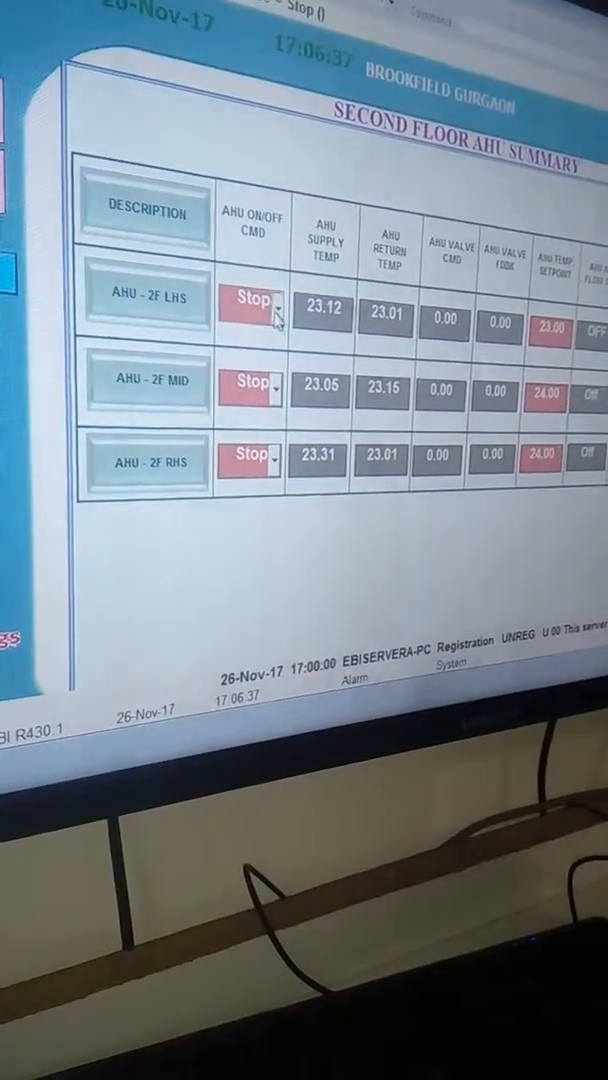
{"action": "left_click", "coordinate": [276, 298]}
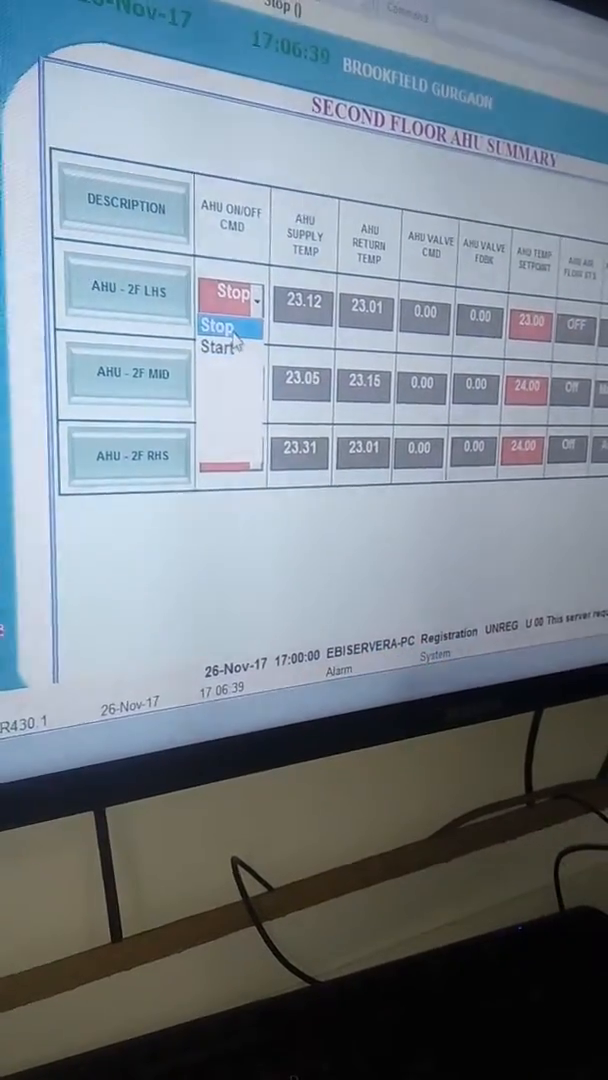